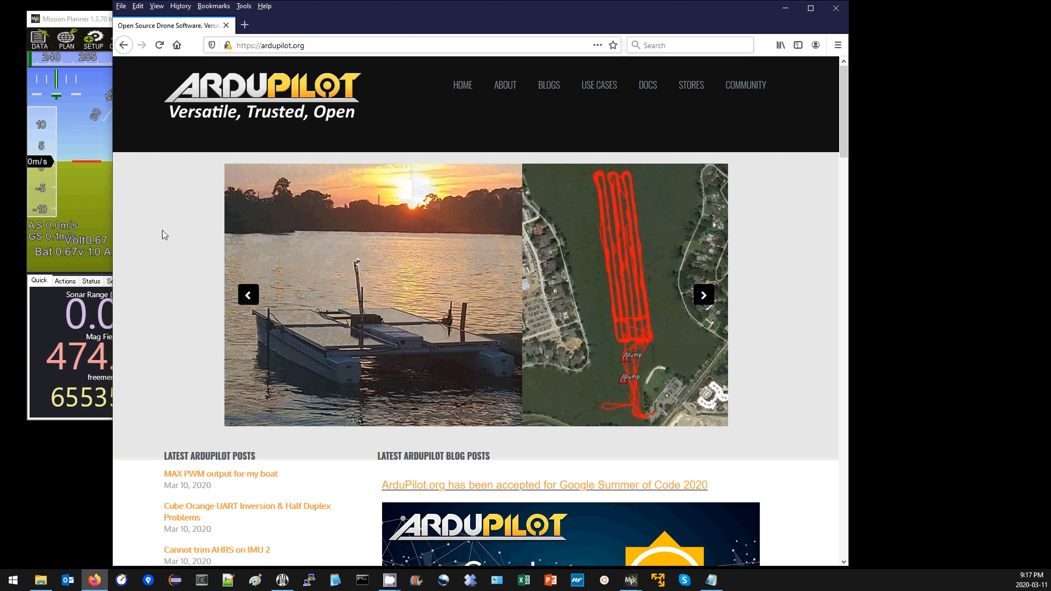
Navigate from the ArduPilot site through Docs, Copter and Advanced Configuration to the Updating the Bootloader guide
left_click(703, 294)
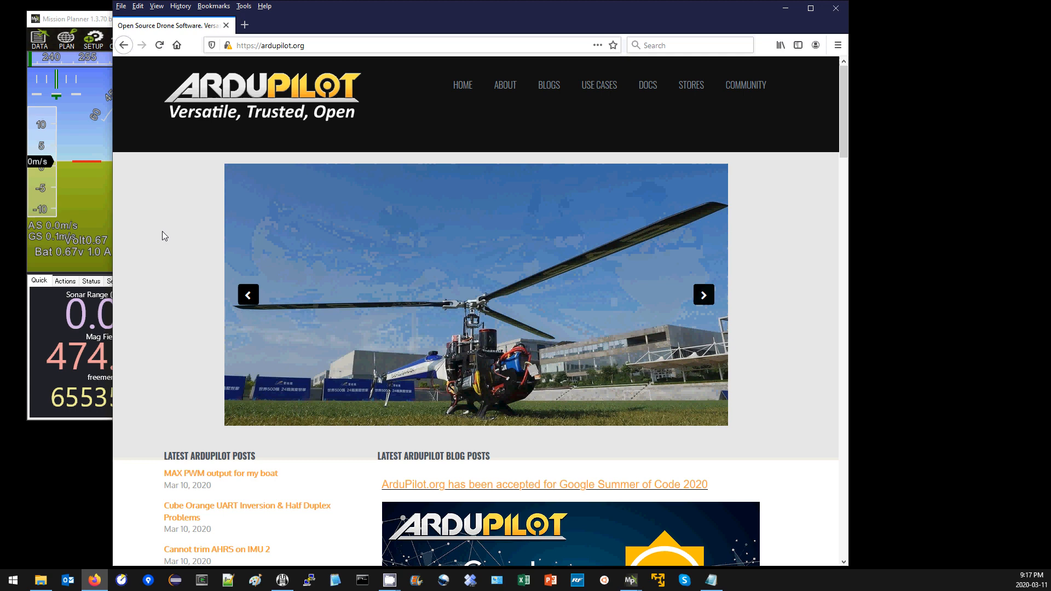
left_click(703, 294)
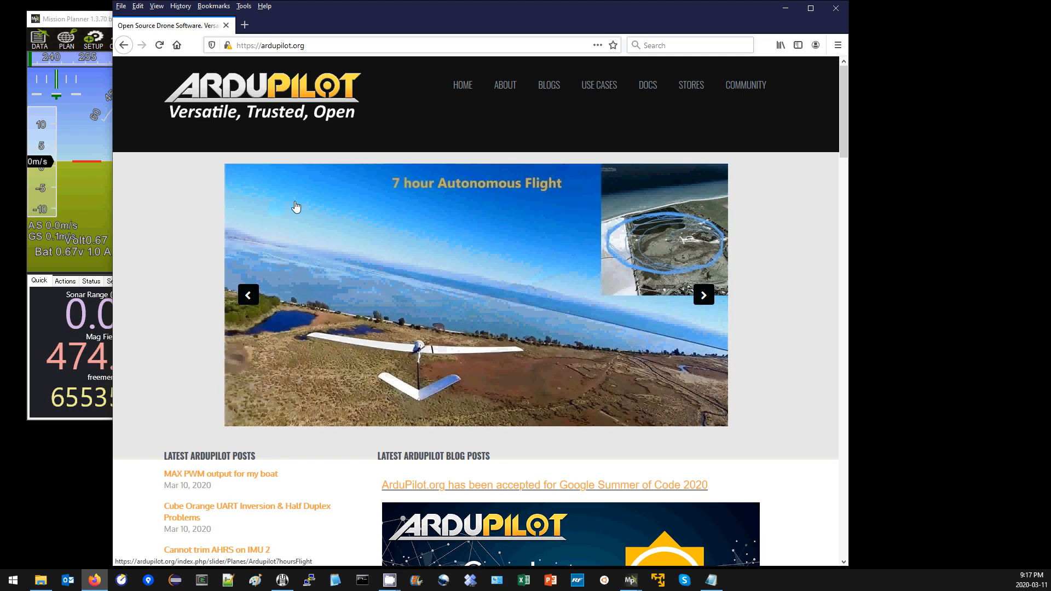
mouse_move(321, 26)
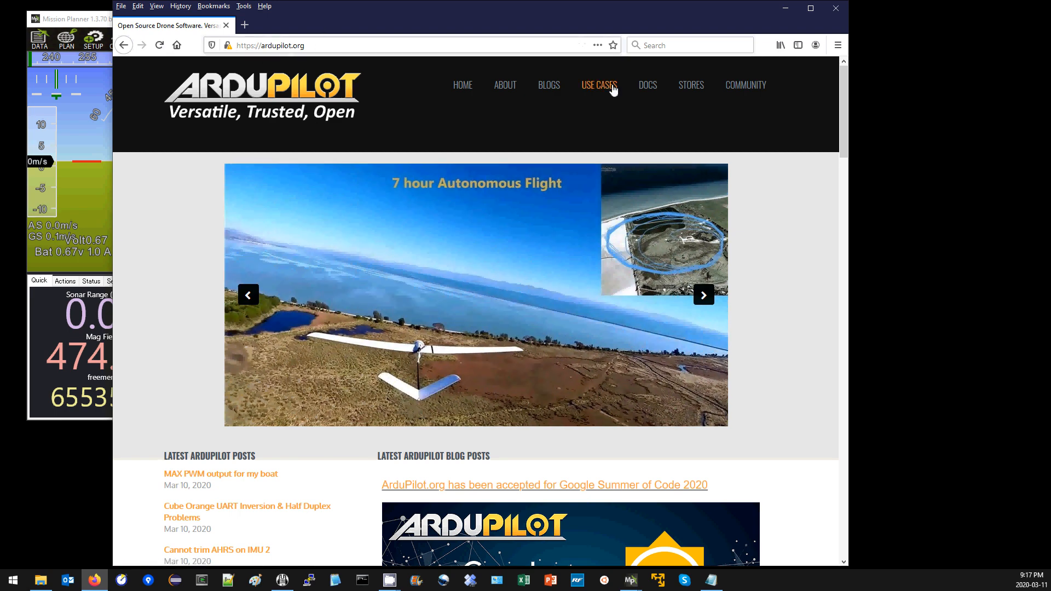
left_click(646, 84)
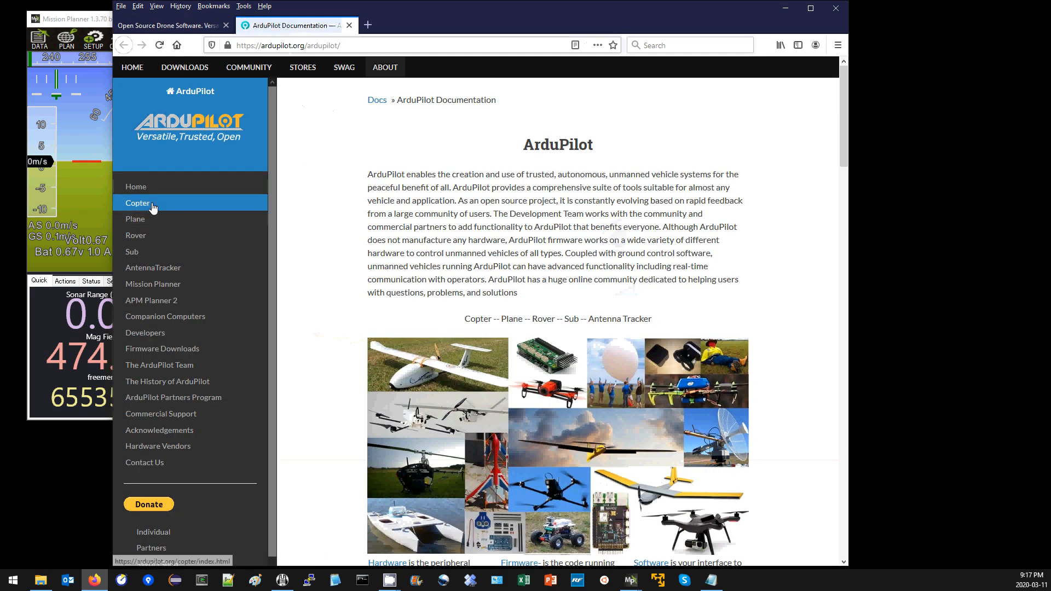
left_click(138, 203)
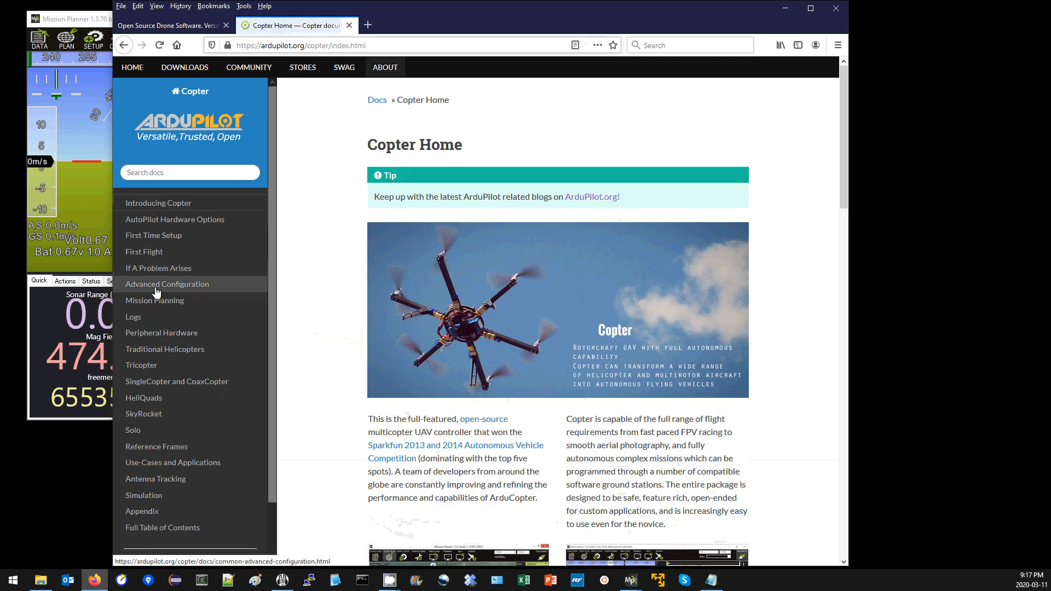
left_click(166, 284)
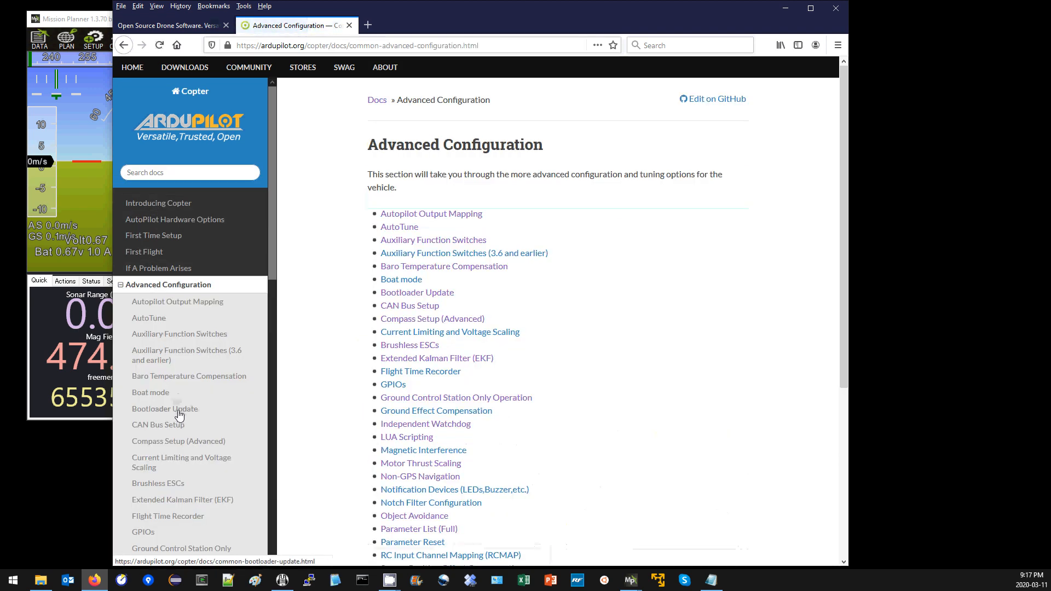
left_click(164, 408)
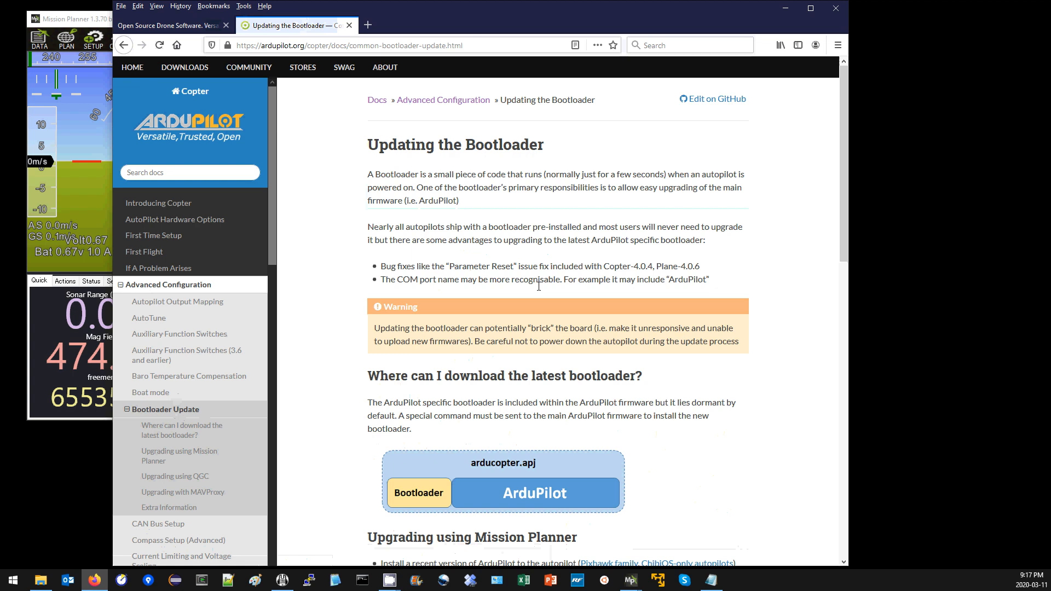
mouse_move(350, 270)
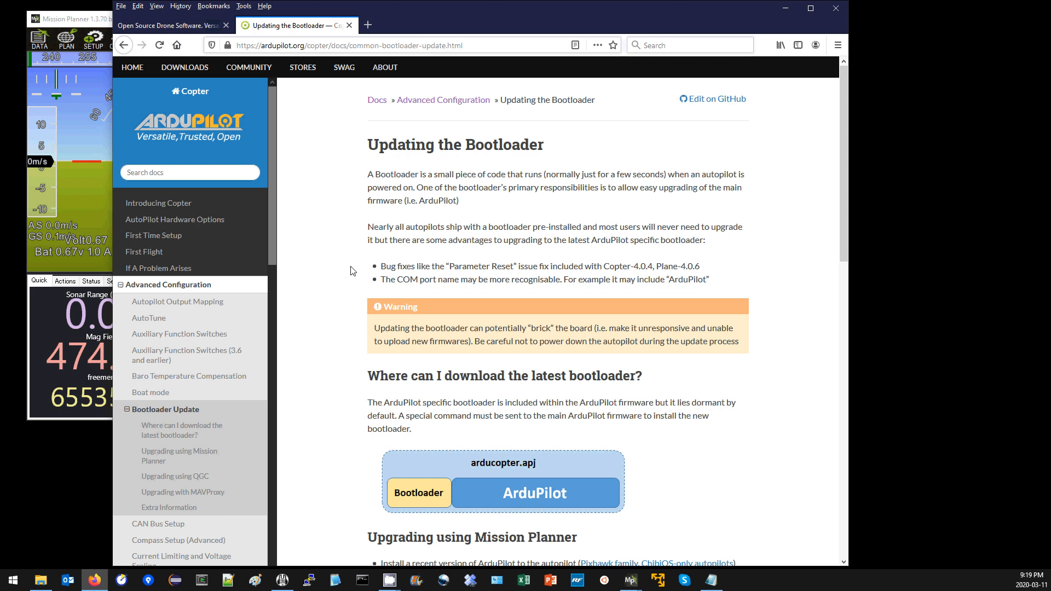
mouse_move(337, 258)
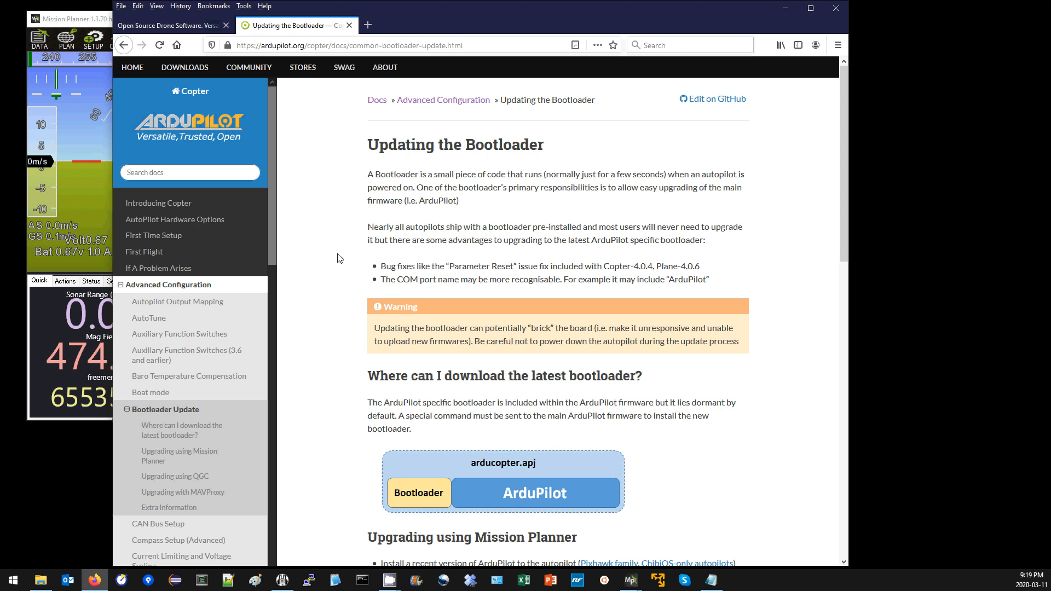
mouse_move(448, 265)
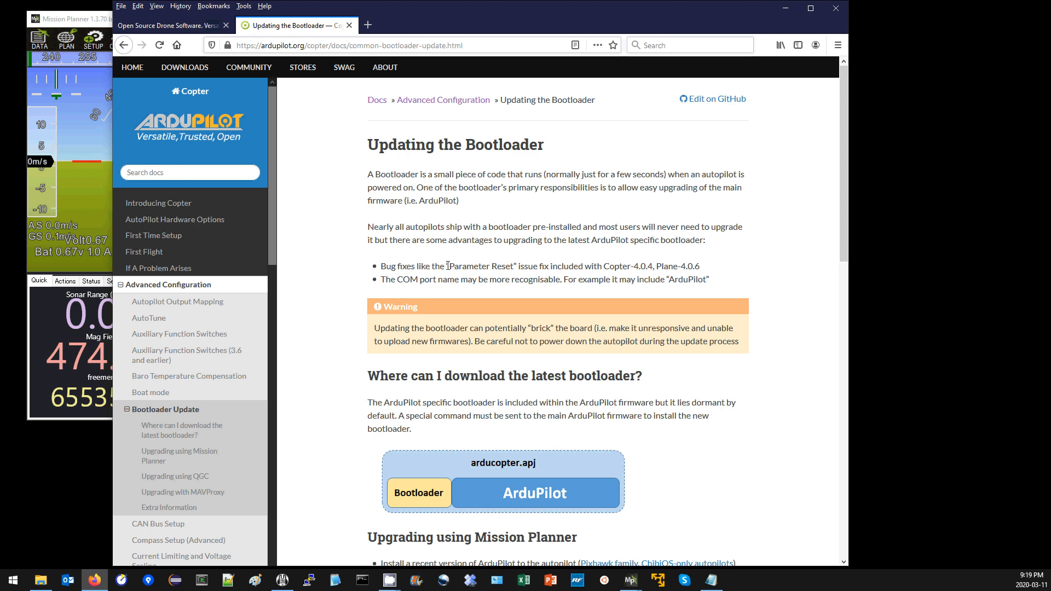
double_click(480, 266)
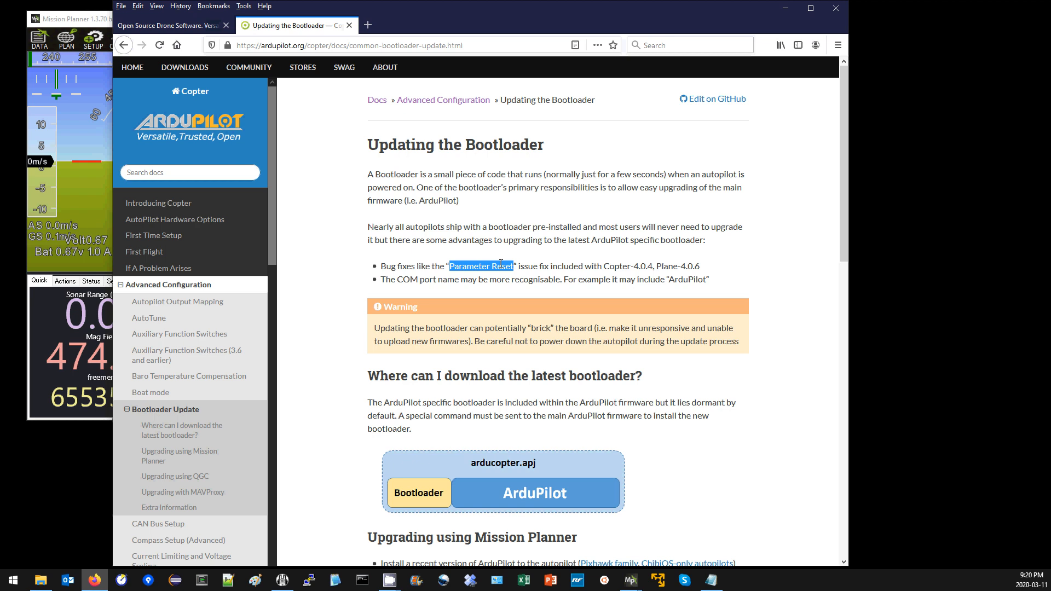
mouse_move(597, 268)
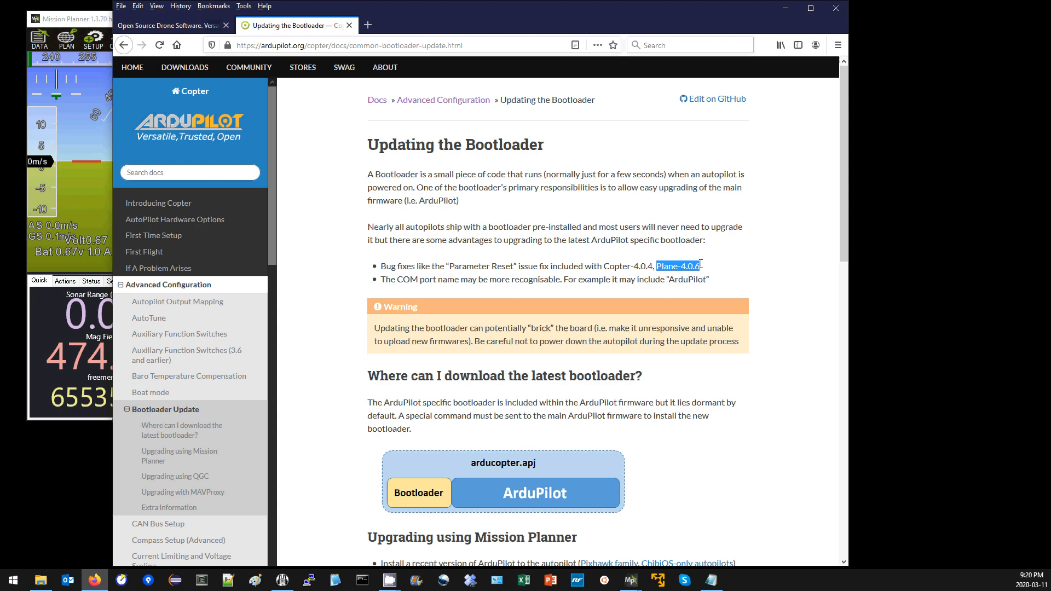
left_click(319, 214)
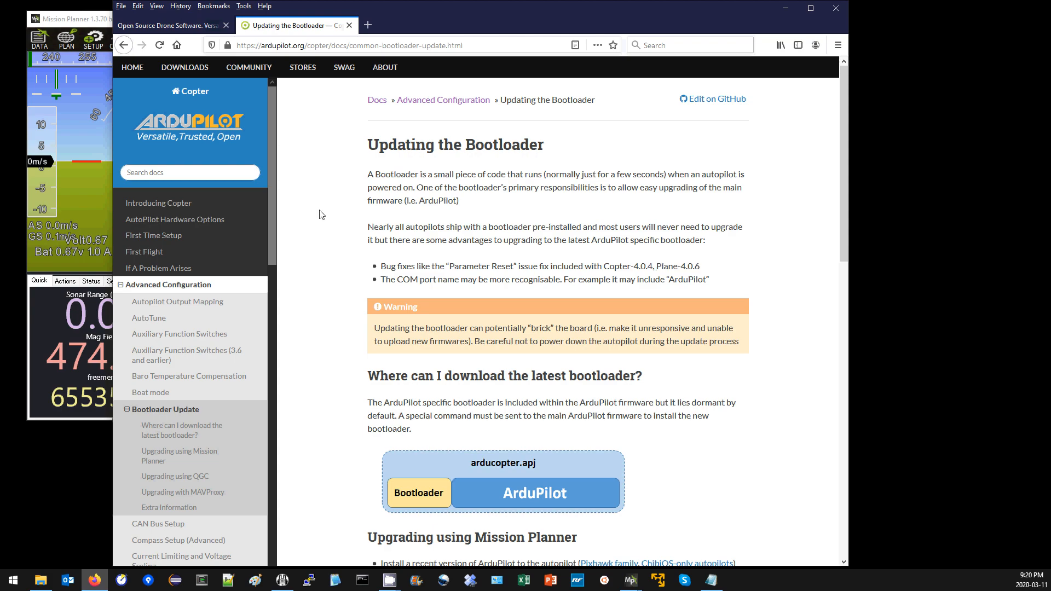
Scroll through the bootloader upgrade instructions down to the Extra Information section
scroll("down", 3)
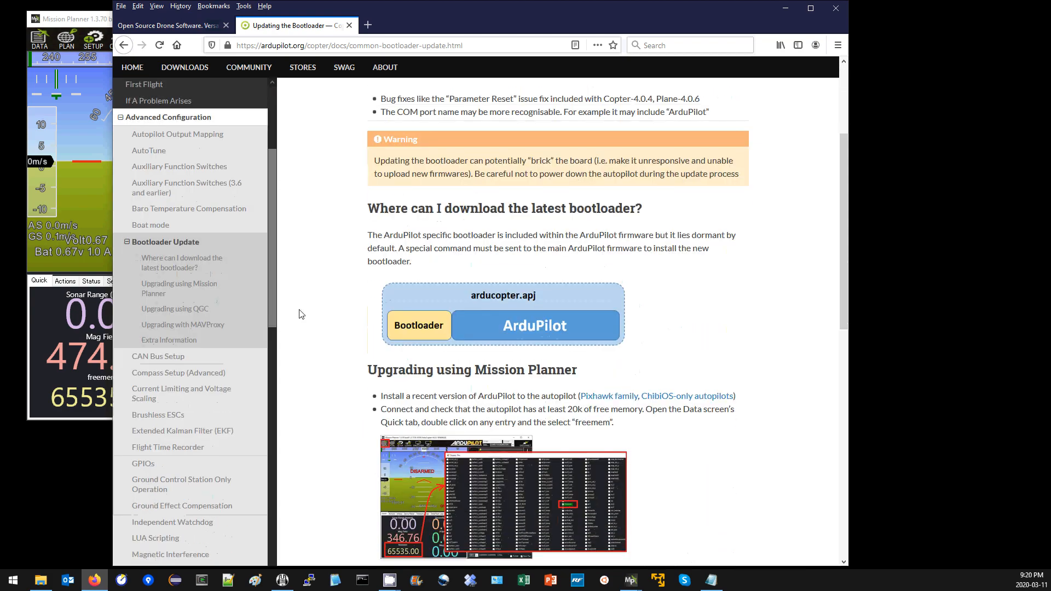
scroll("down", 3)
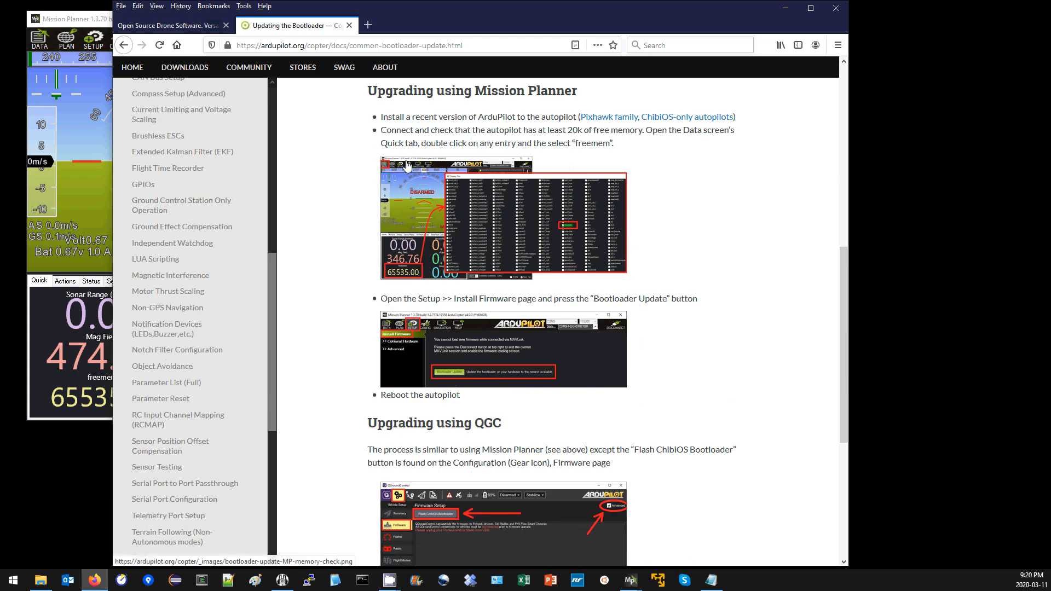
mouse_move(433, 110)
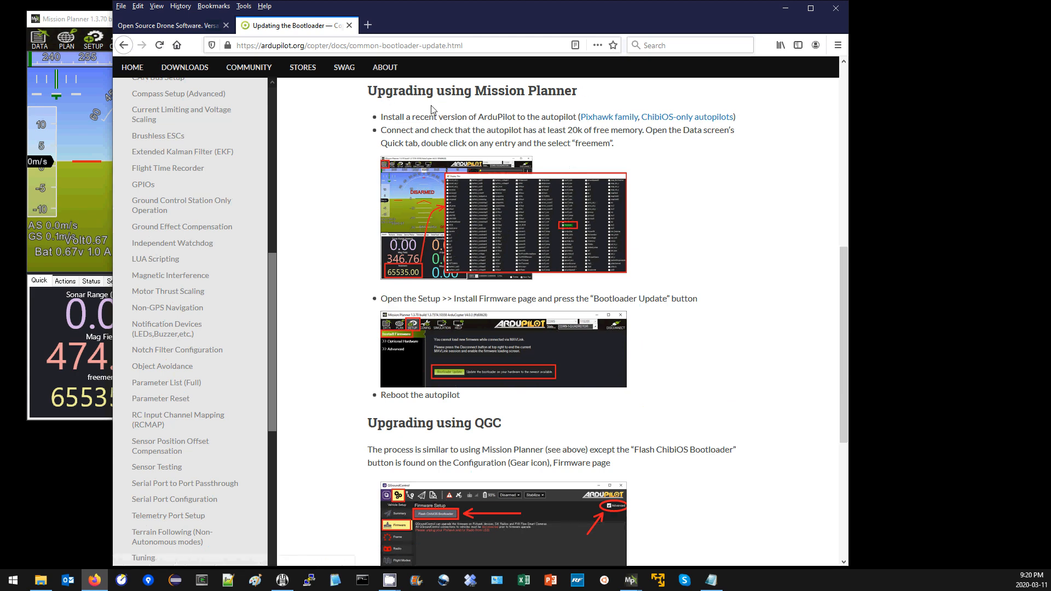
scroll("down", 3)
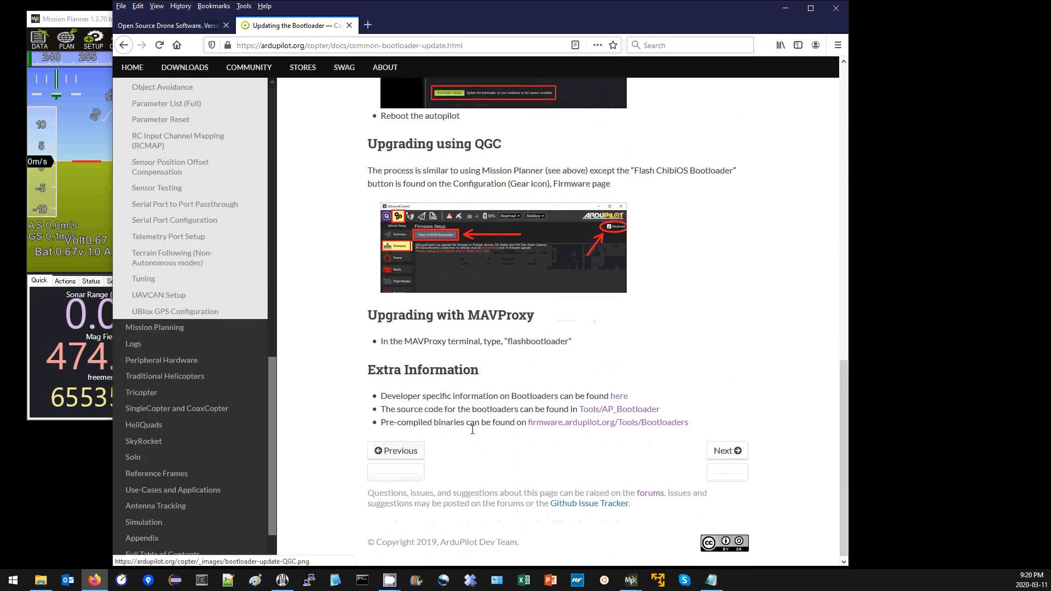
scroll("up", 3)
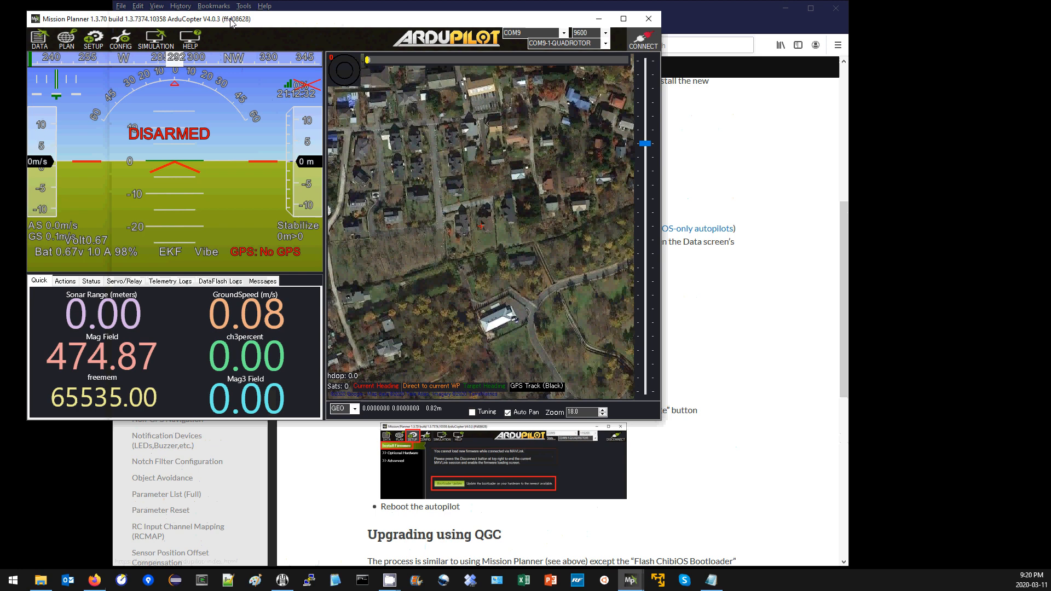
left_click(190, 38)
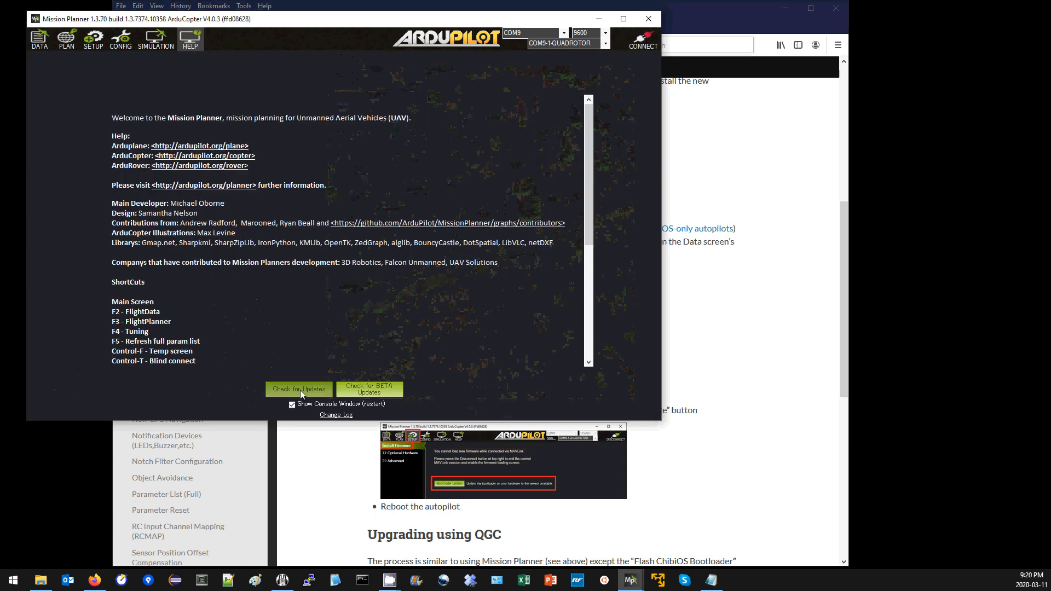
mouse_move(190, 39)
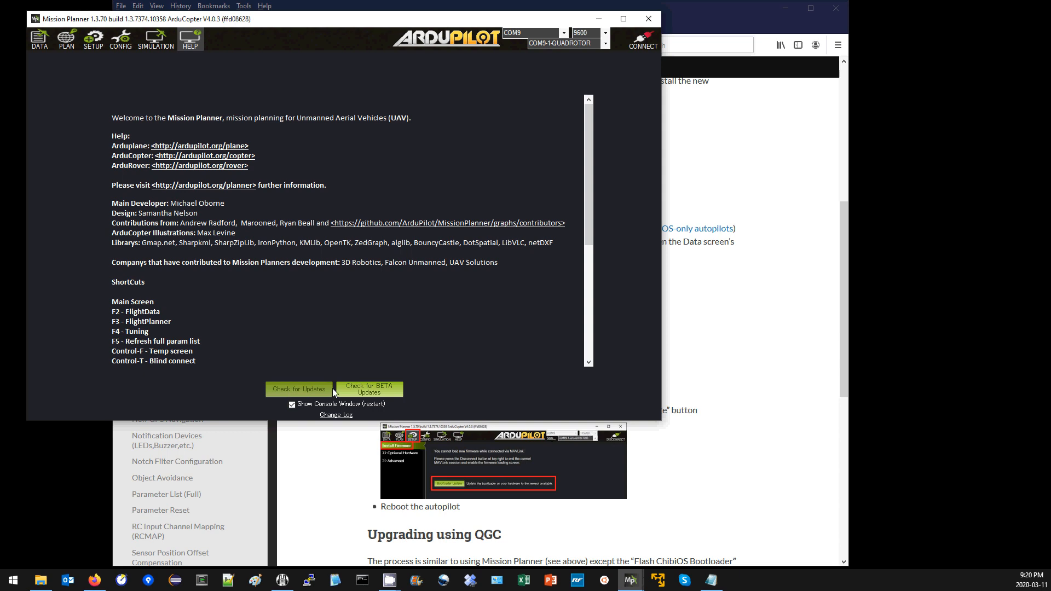
left_click(39, 38)
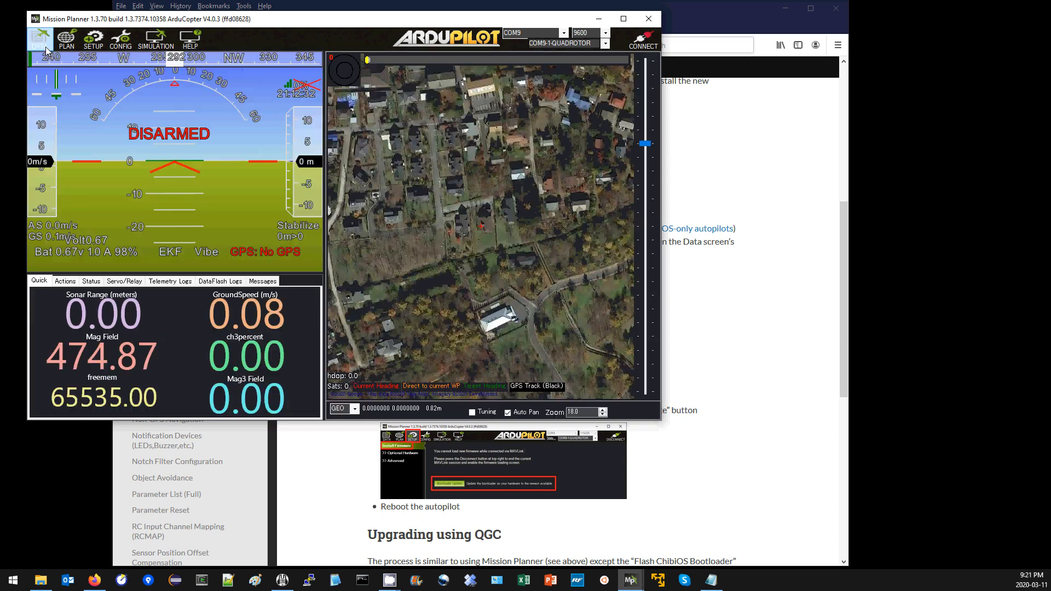
left_click(39, 38)
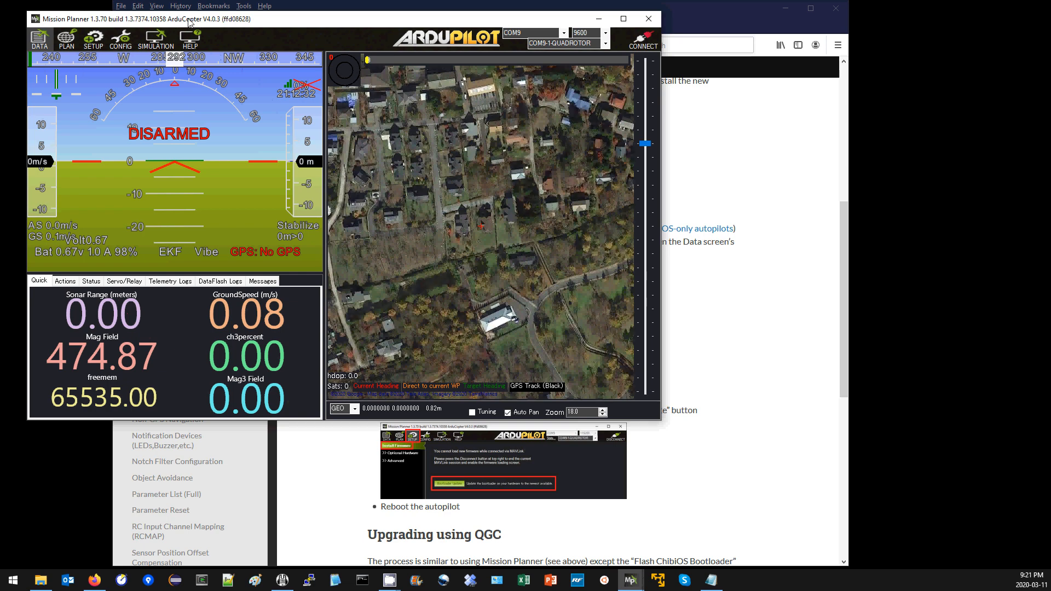
mouse_move(207, 24)
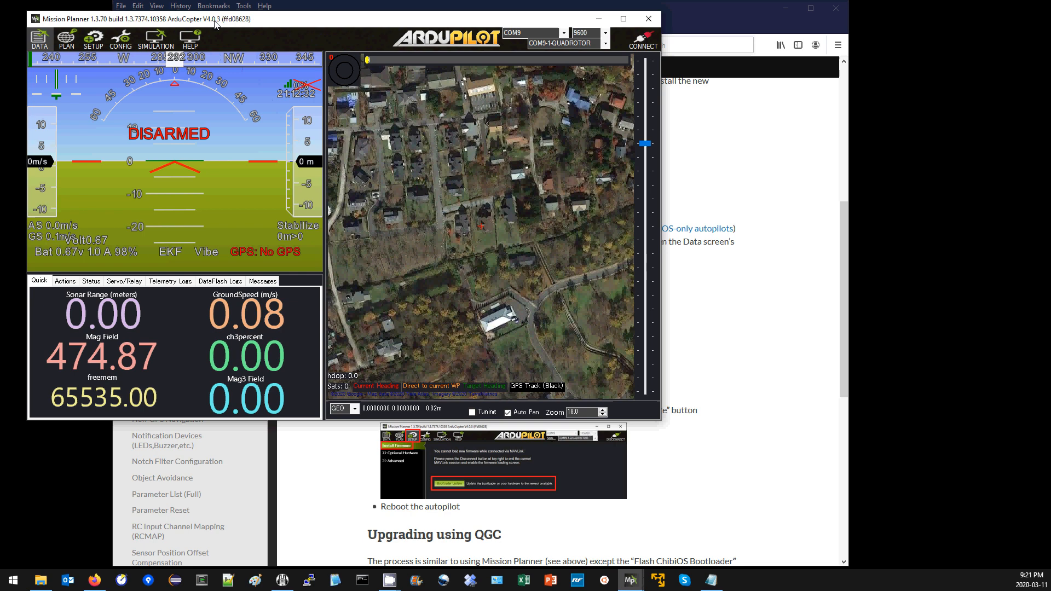
mouse_move(189, 37)
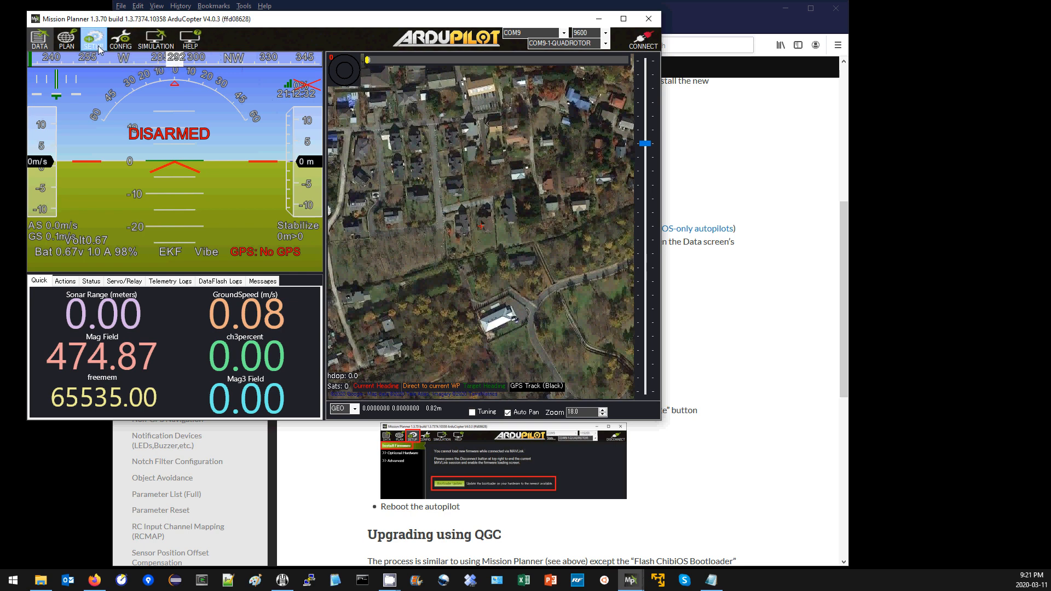
Start uploading the Copter 4.0.4 DEV quad X beta firmware to the connected board
left_click(92, 39)
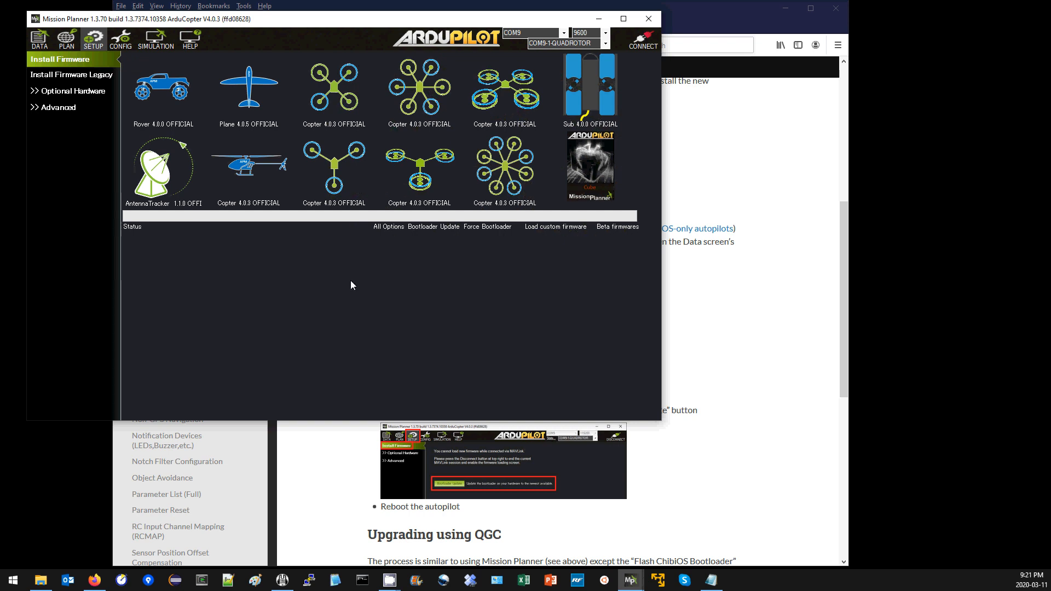
mouse_move(335, 137)
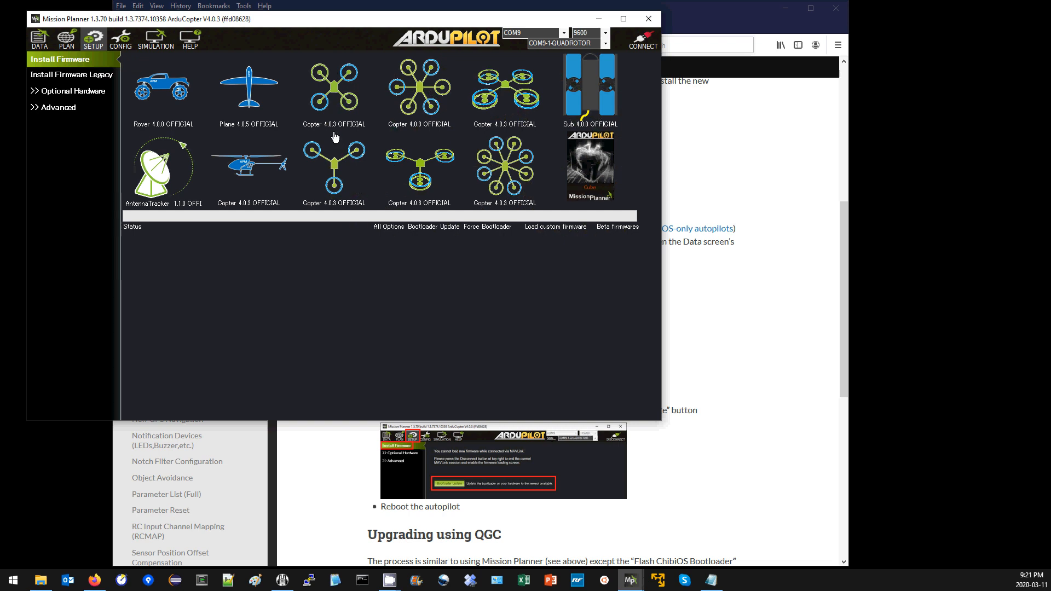
mouse_move(335, 132)
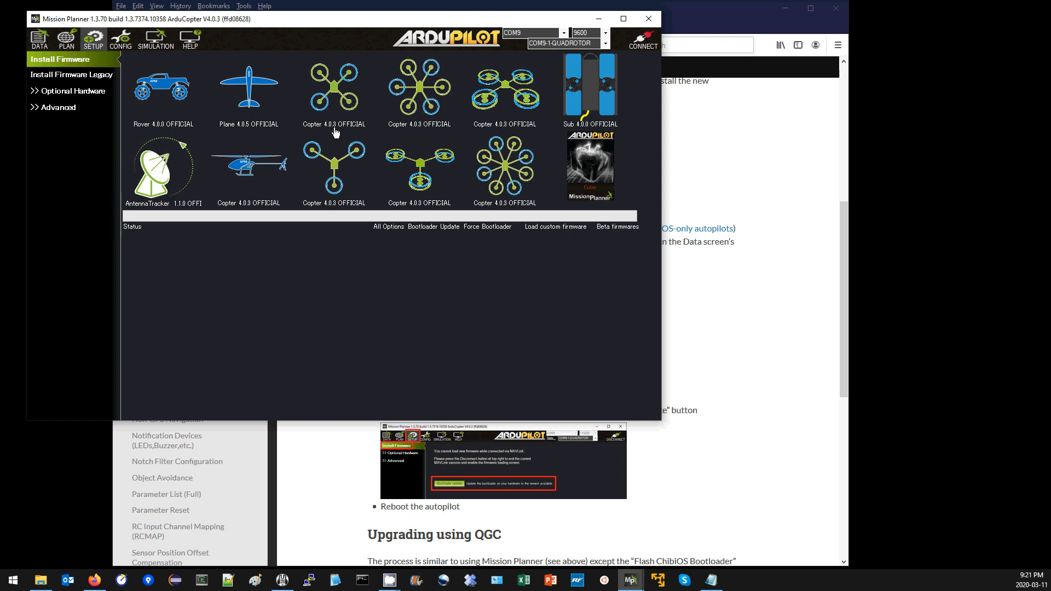
mouse_move(92, 40)
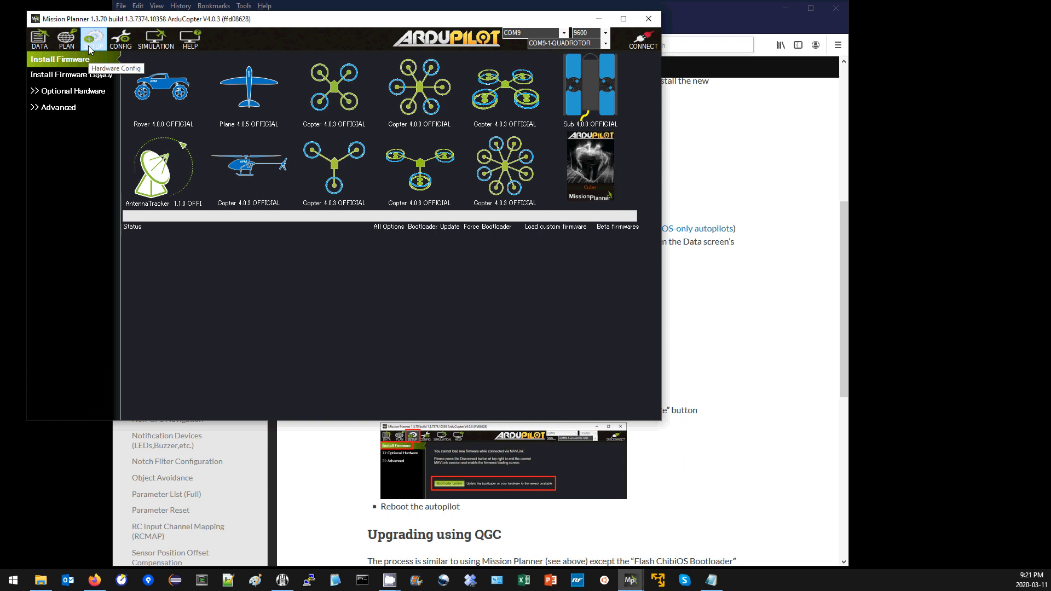
mouse_move(325, 255)
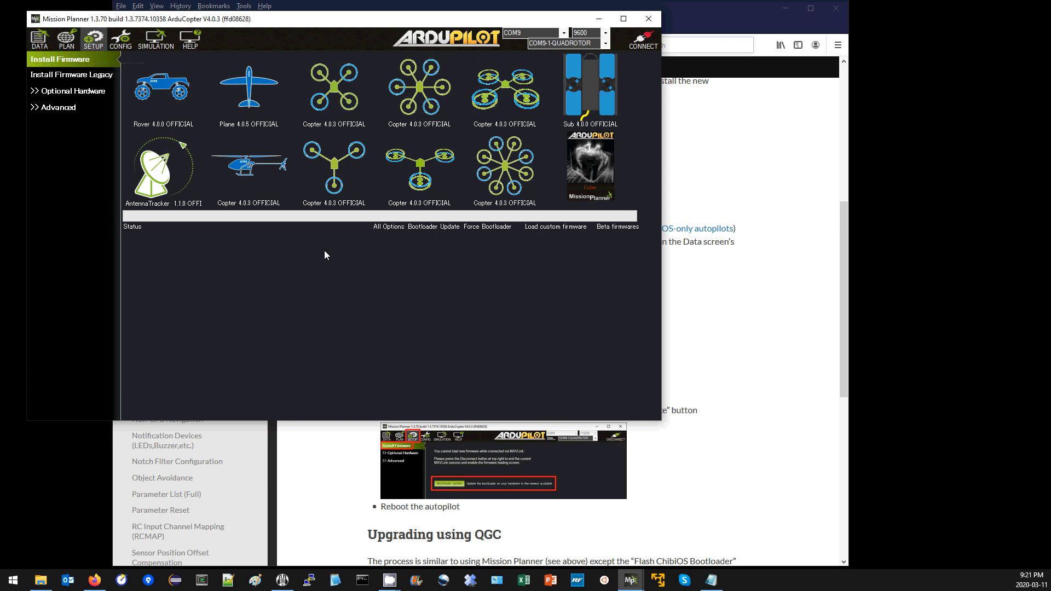
left_click(616, 225)
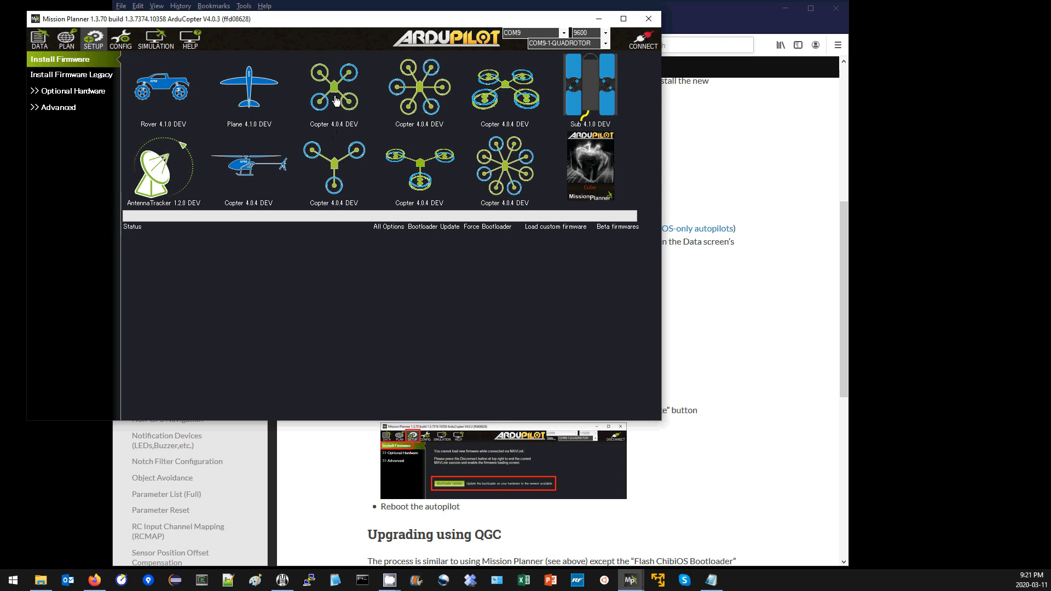
left_click(333, 87)
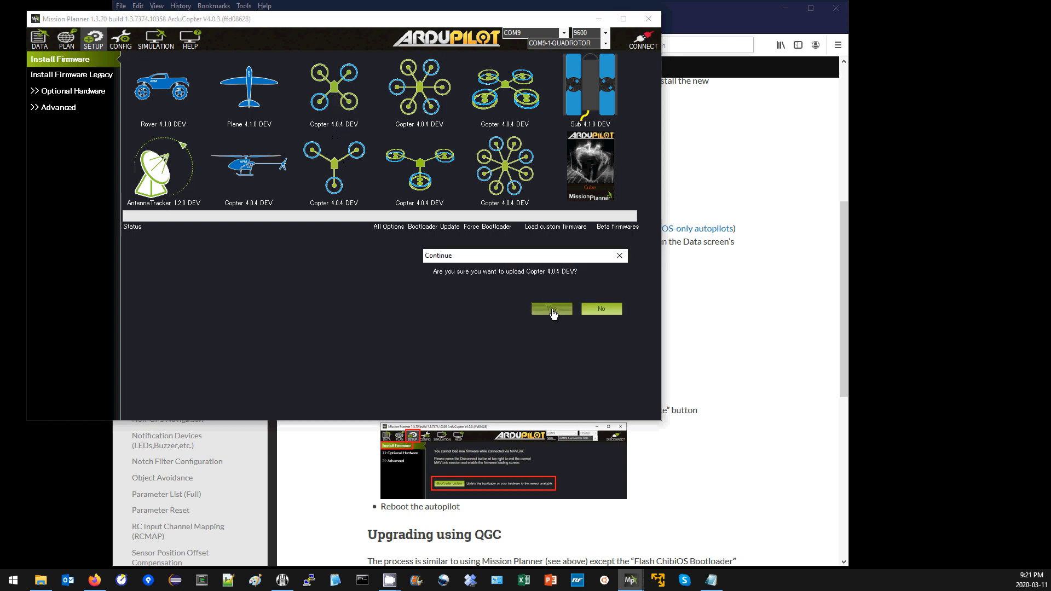
left_click(551, 309)
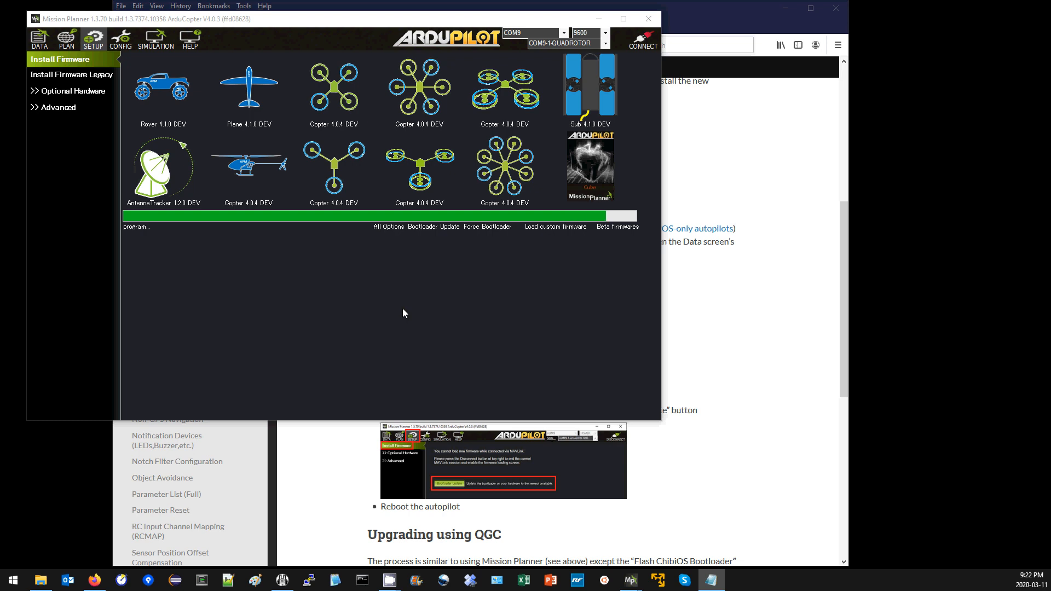
Connect to the board over MAVLink on COM9, now reporting ArduCopter V4.0.4-dev
left_click(562, 33)
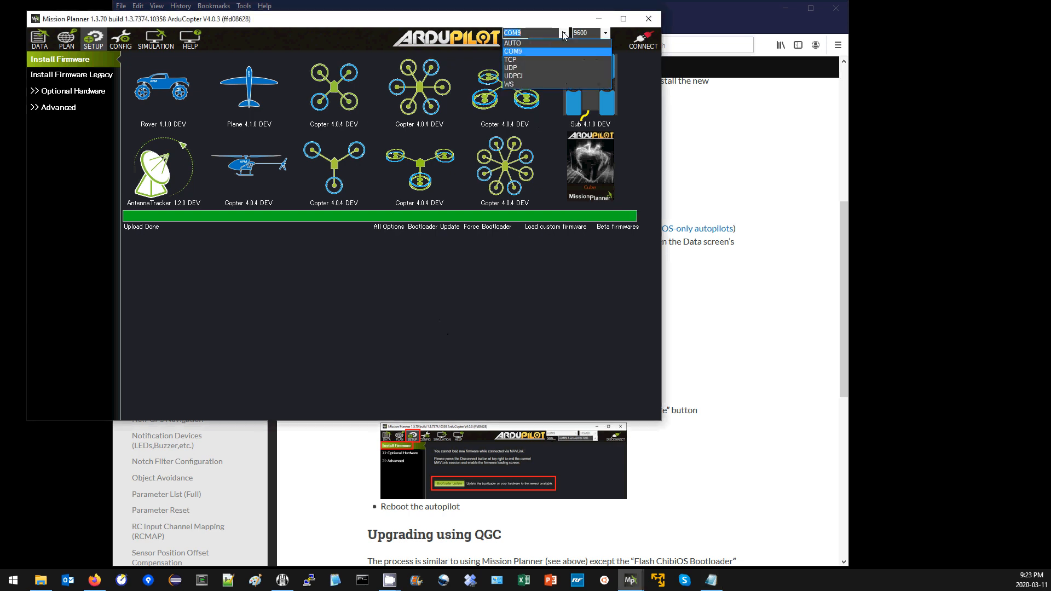
left_click(642, 45)
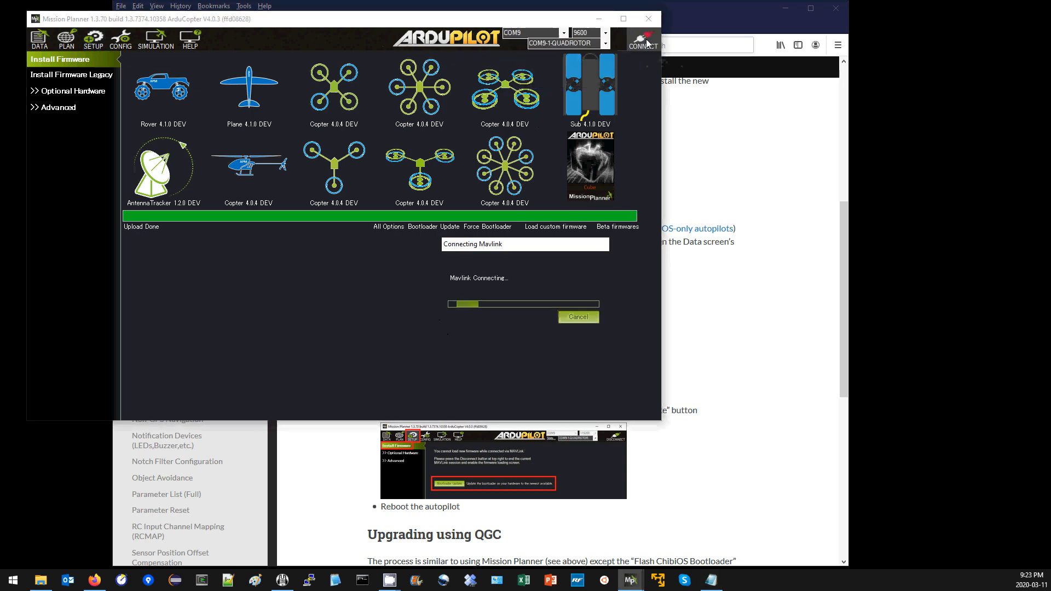
left_click(640, 39)
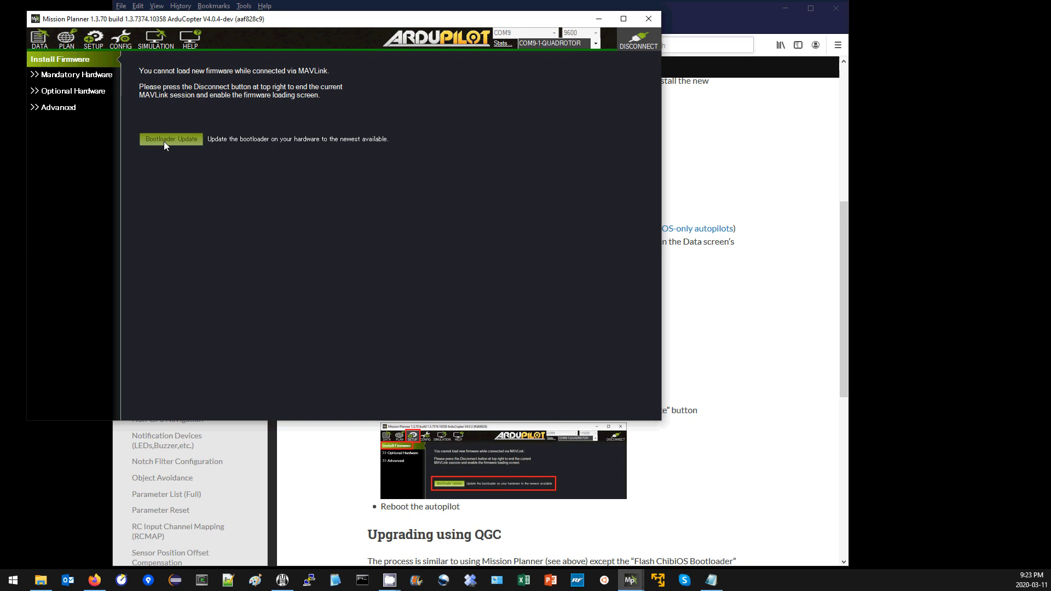
mouse_move(40, 55)
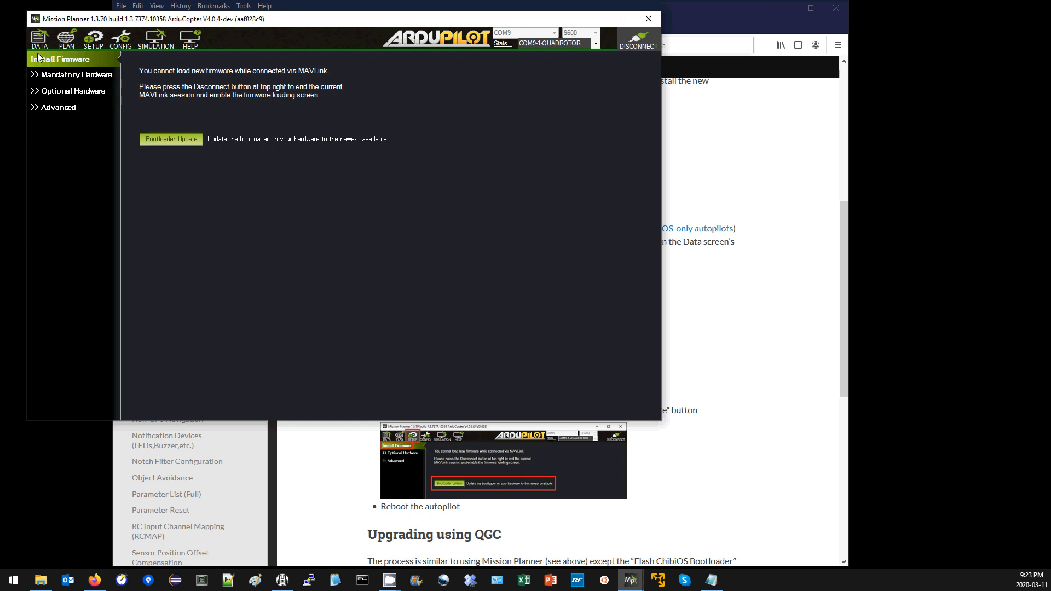
Add freemem to the flight data Quick readouts, then return to the SETUP screen
left_click(40, 39)
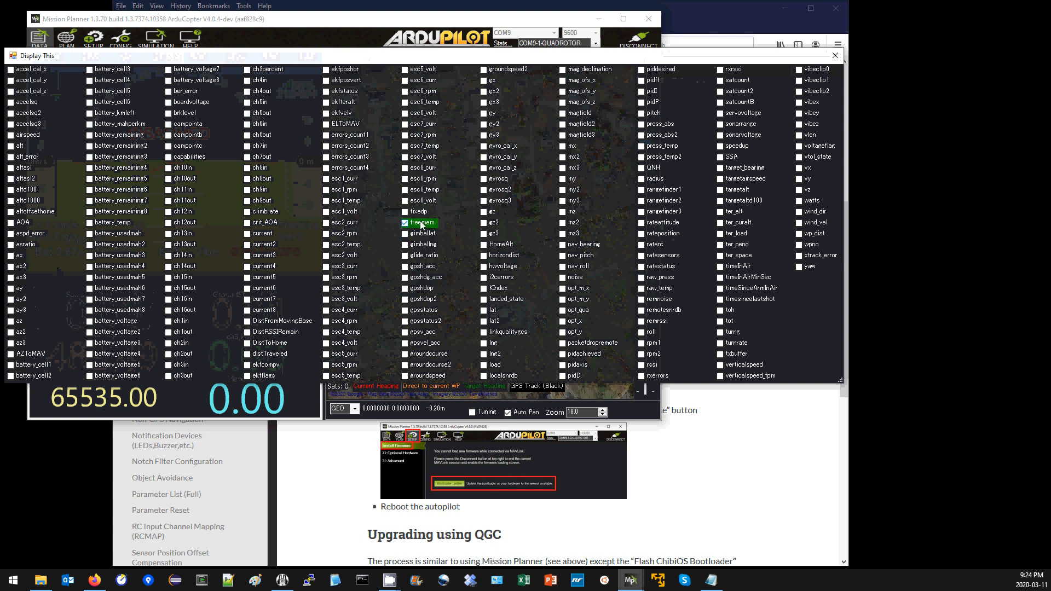
left_click(836, 54)
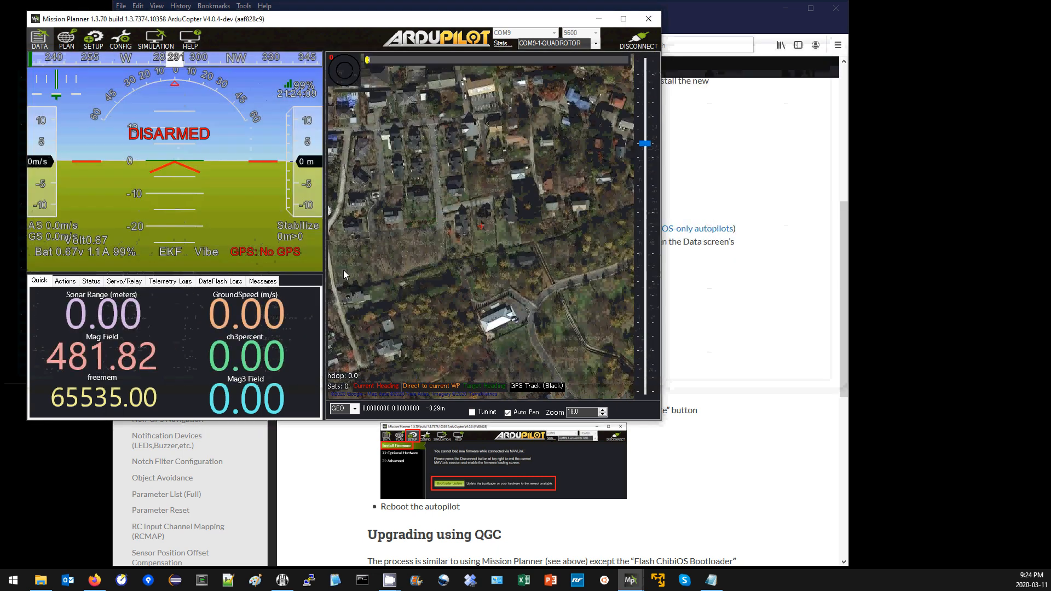
mouse_move(105, 308)
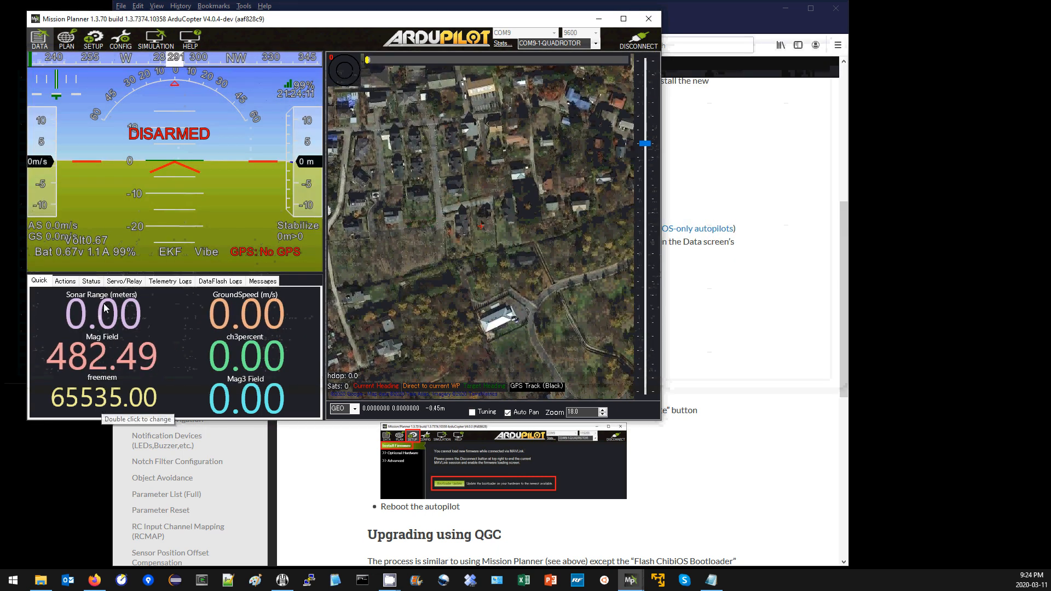
left_click(119, 38)
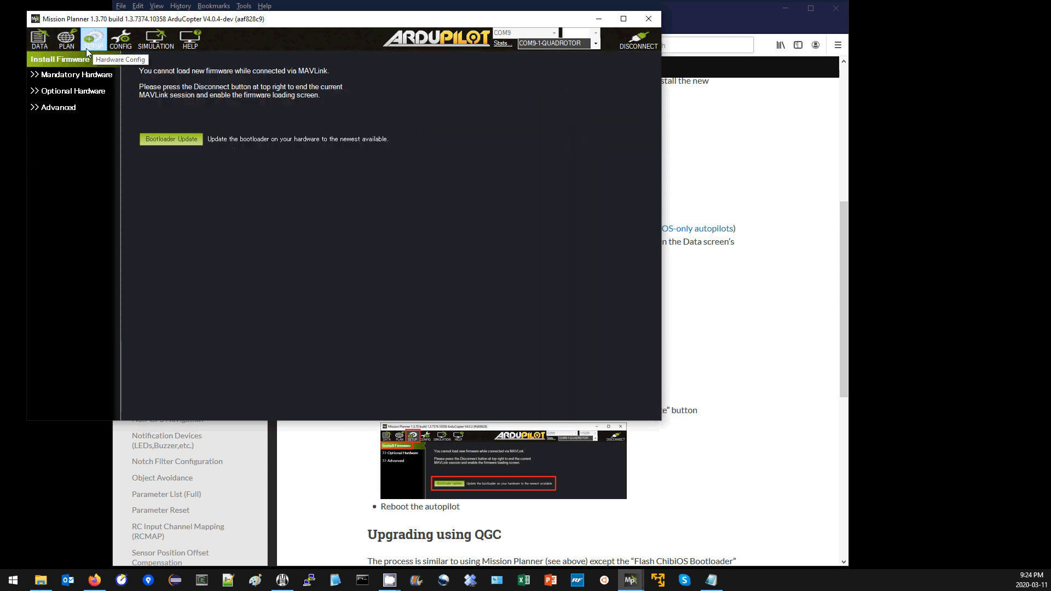
mouse_move(216, 200)
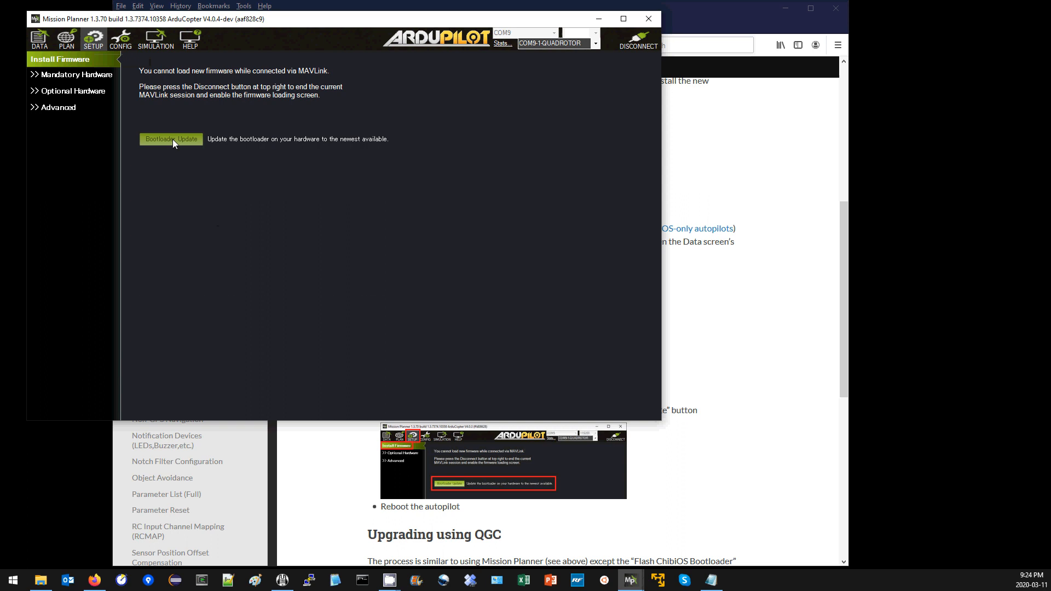
Run Bootloader Update, confirm the BL Update warning, and acknowledge the 'Upgraded bootloader' message
left_click(171, 139)
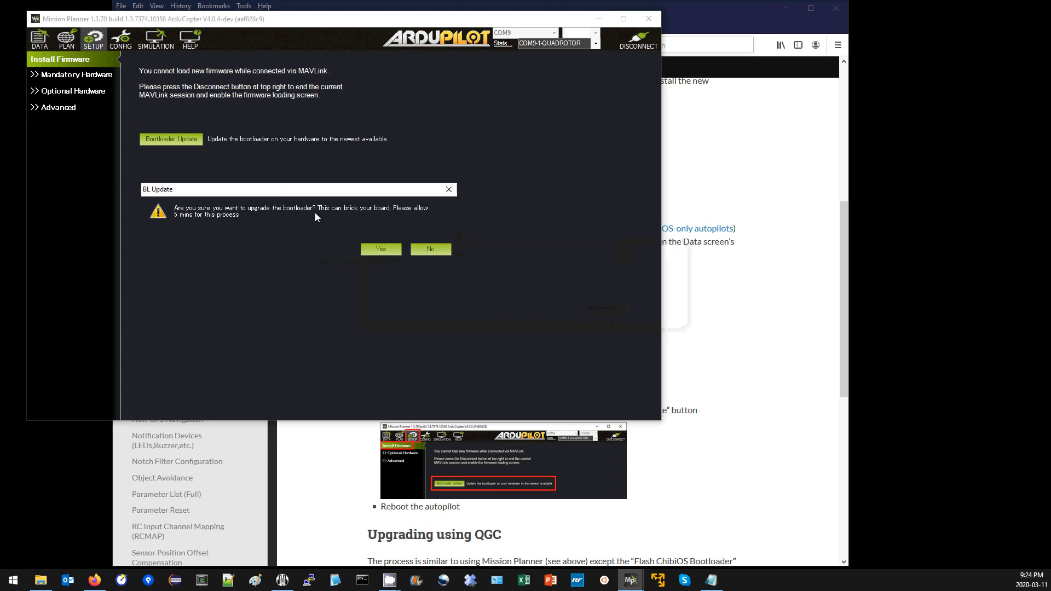
mouse_move(193, 222)
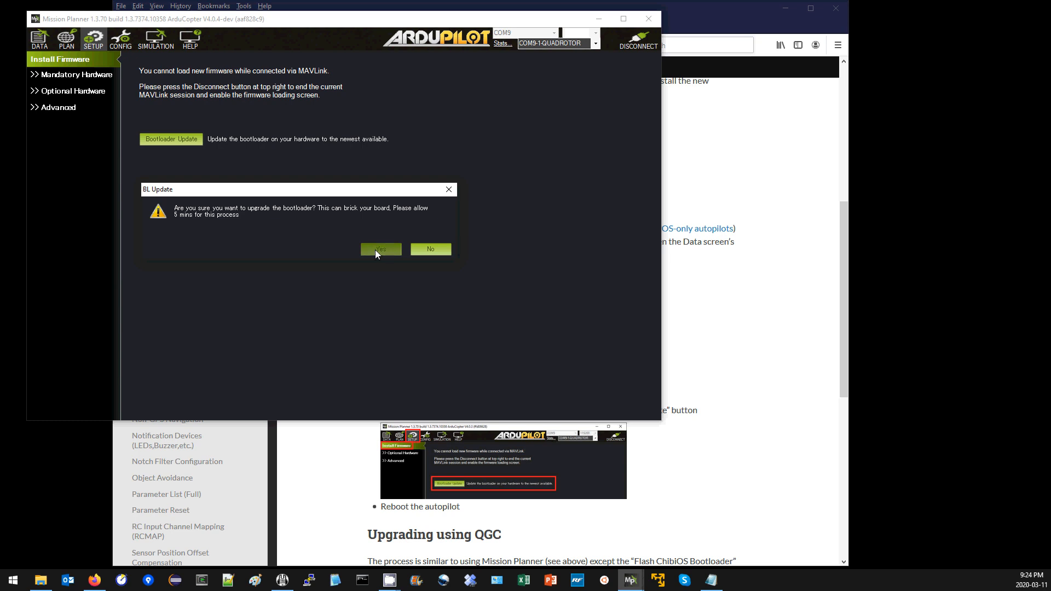
left_click(380, 248)
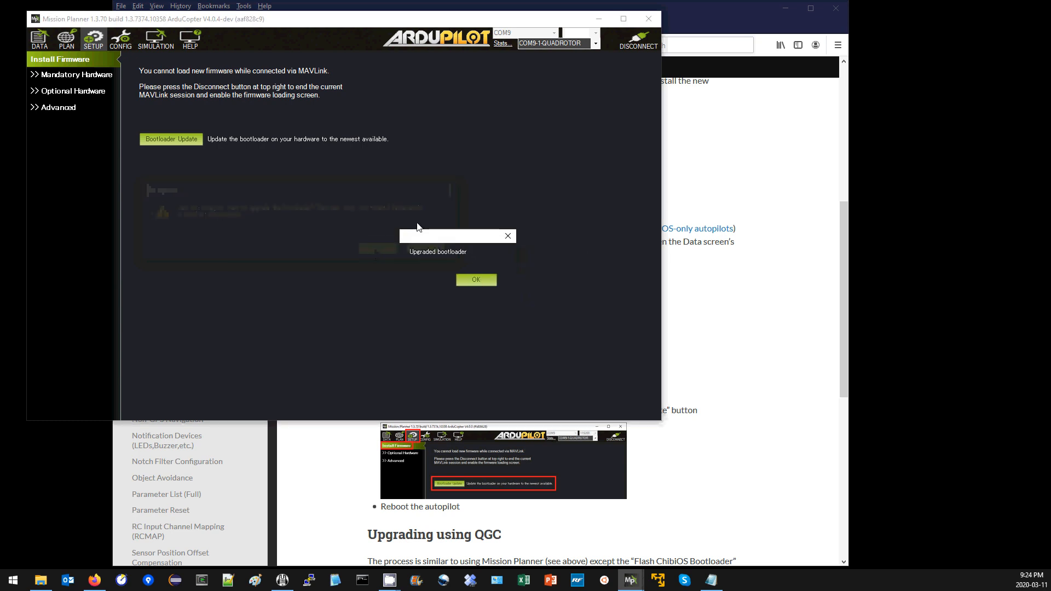
left_click(475, 279)
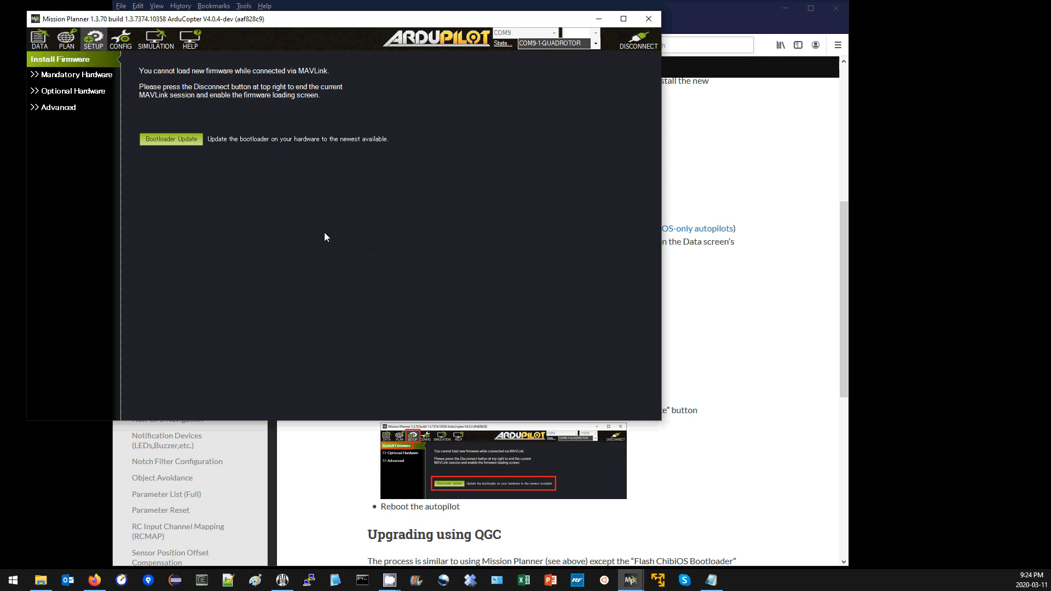
Send PREFLIGHT_REBOOT_SHUTDOWN from the Actions panel, confirm it, and reconnect to the rebooted board
left_click(40, 41)
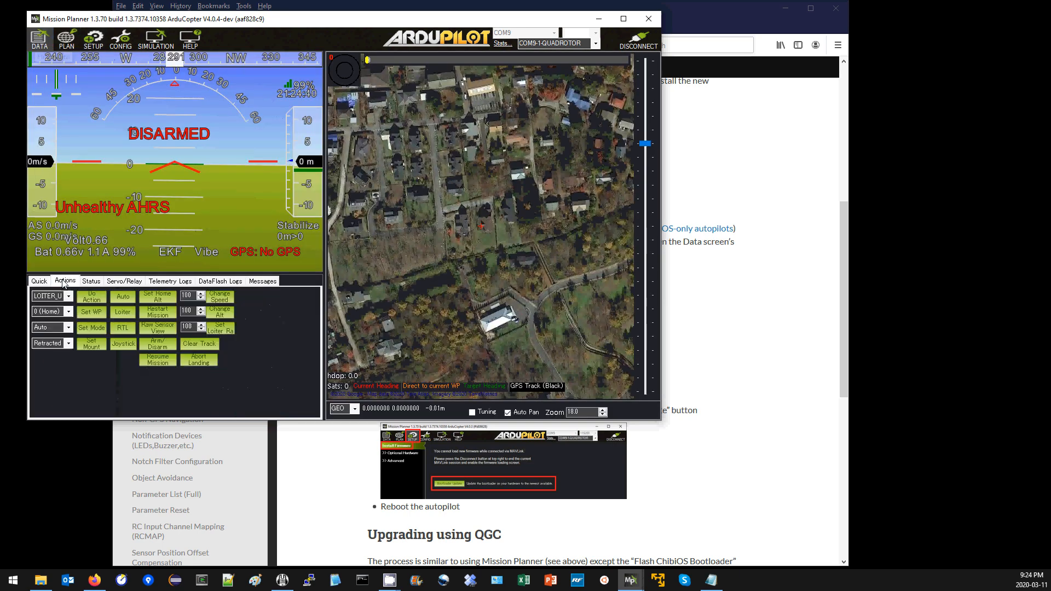
left_click(47, 296)
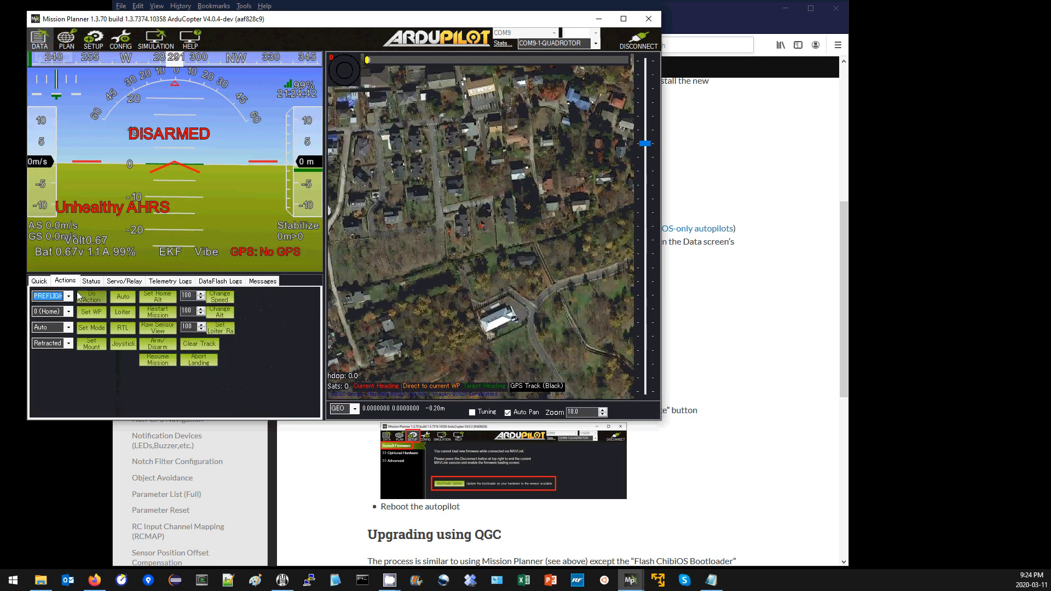
left_click(92, 297)
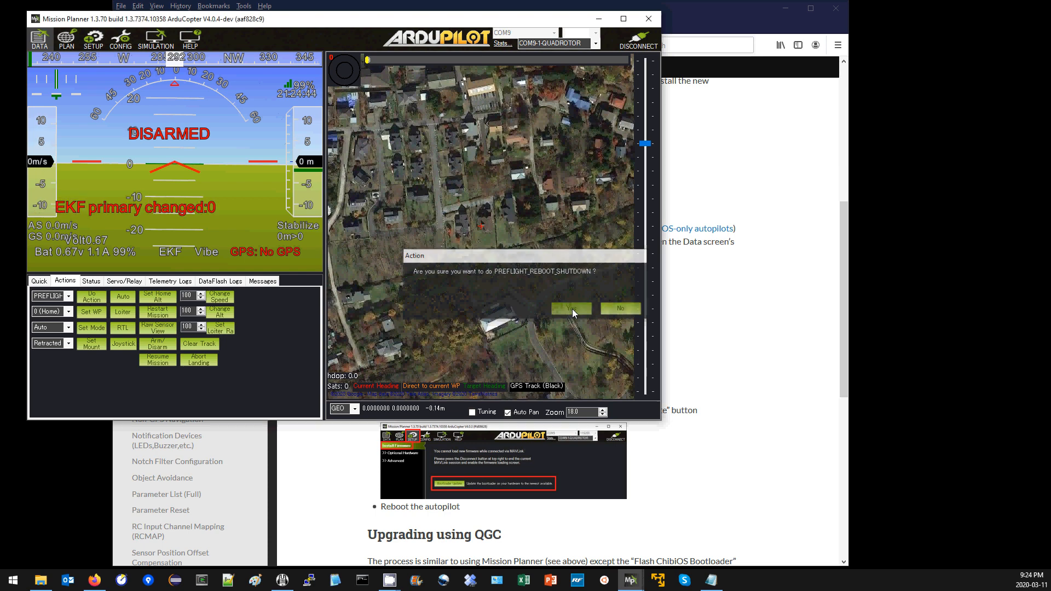
left_click(570, 308)
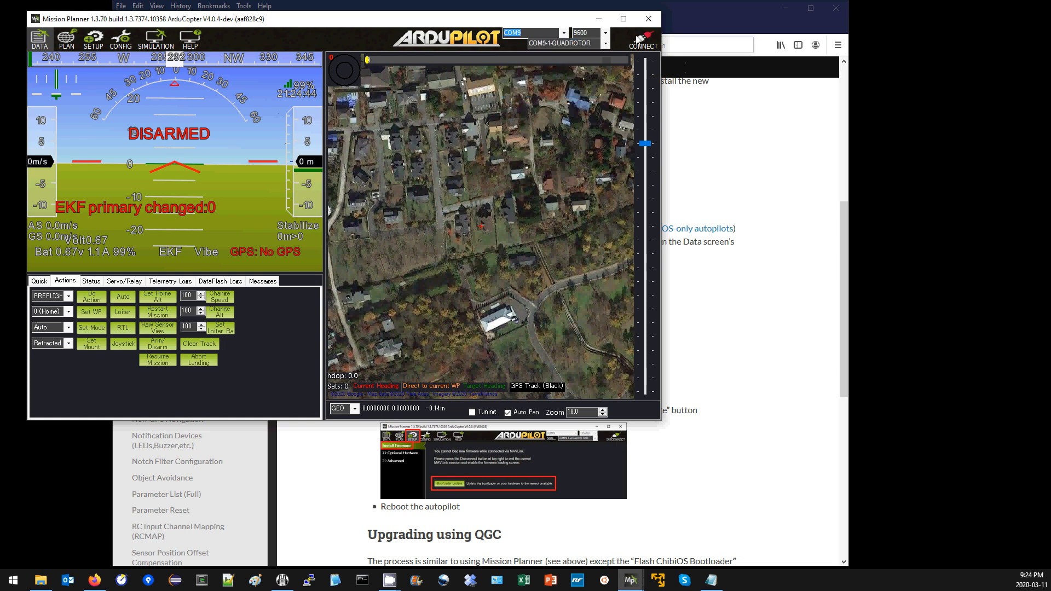
left_click(641, 38)
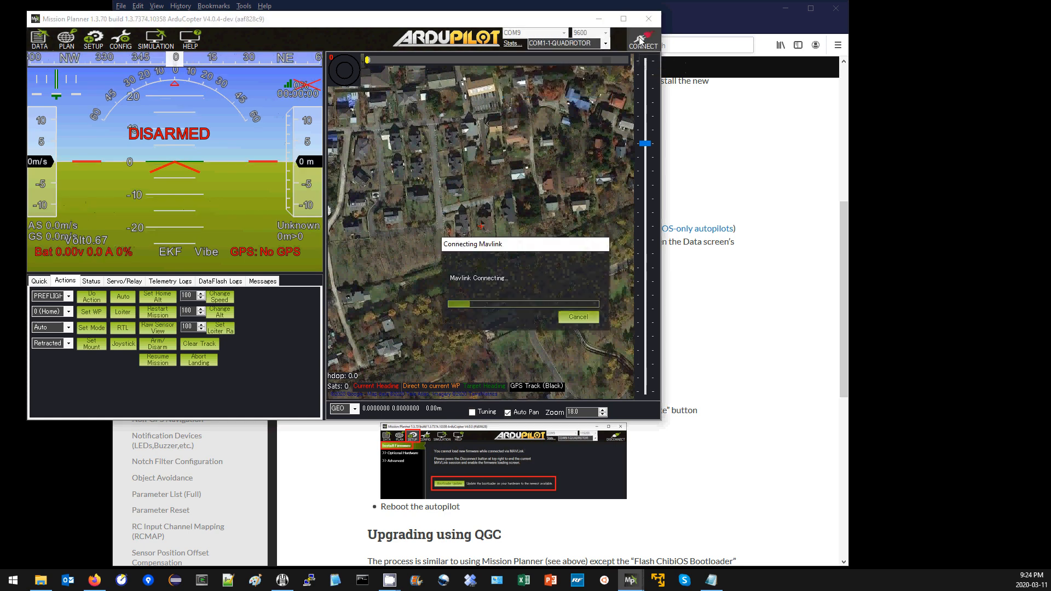